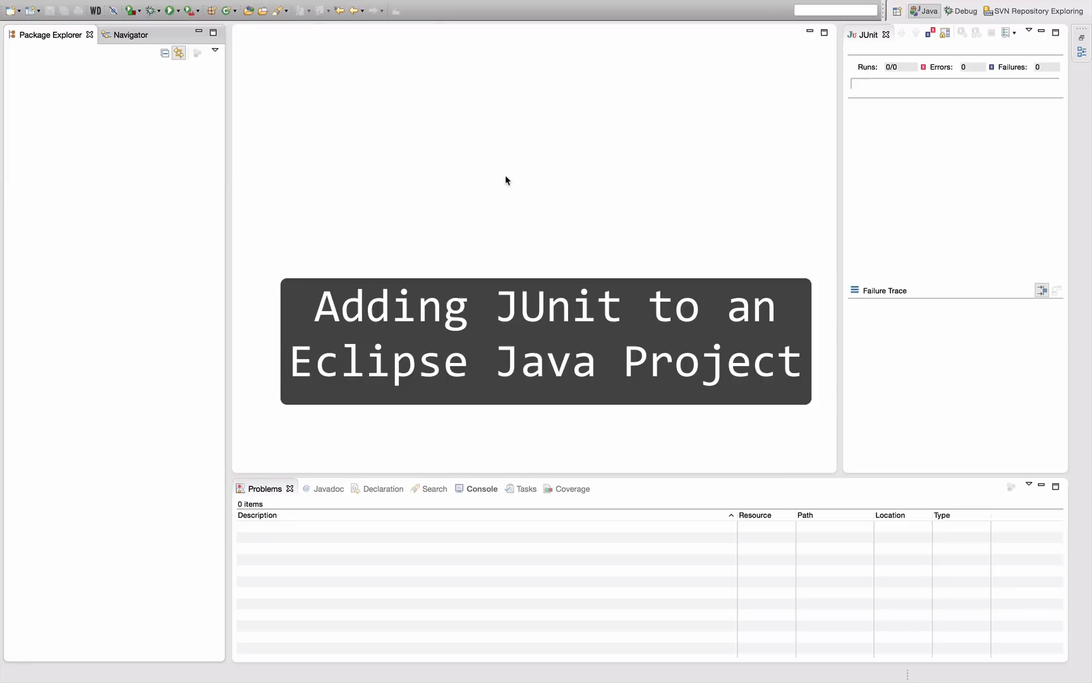
mouse_move(123, 136)
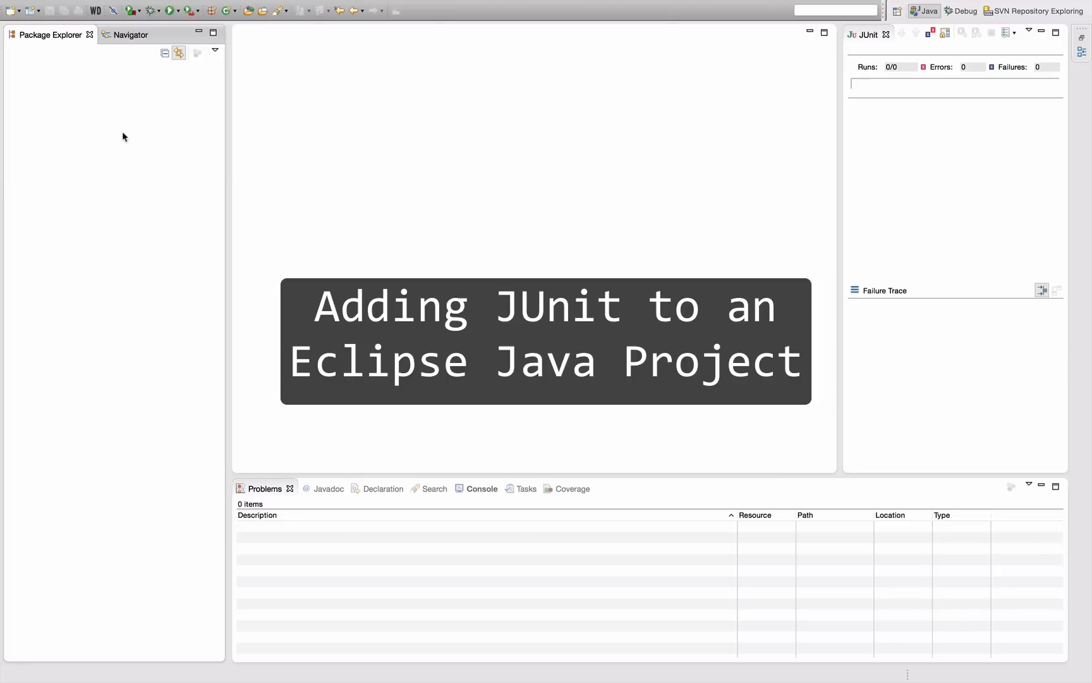
mouse_move(109, 130)
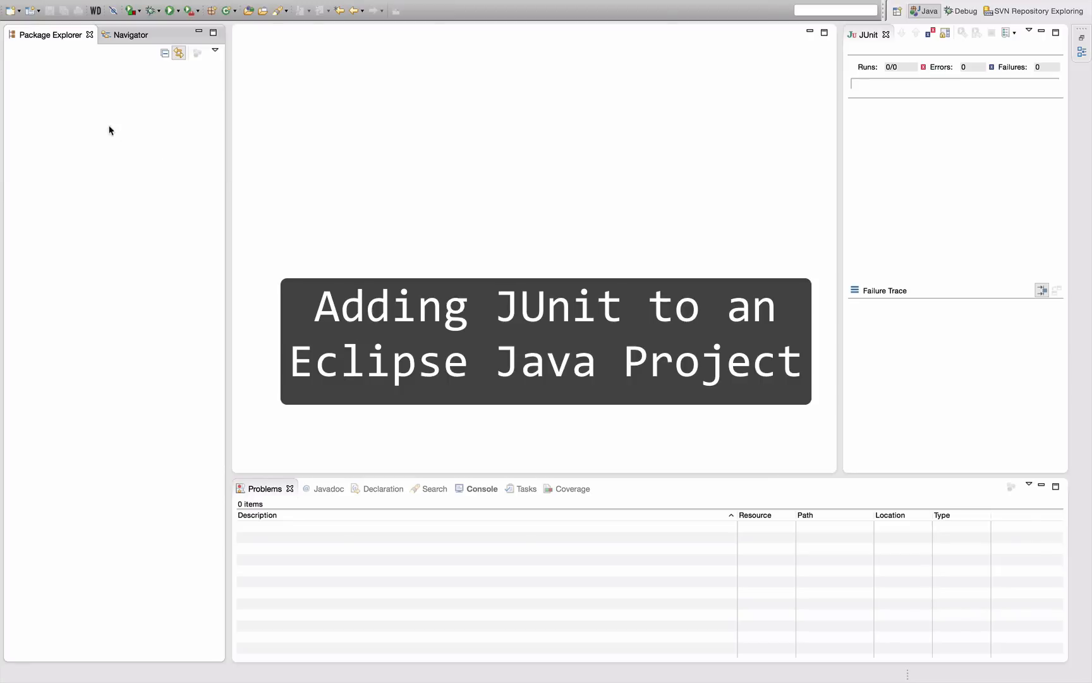
- Create a new Java project named 'Test' from the Package Explorer
right_click(109, 130)
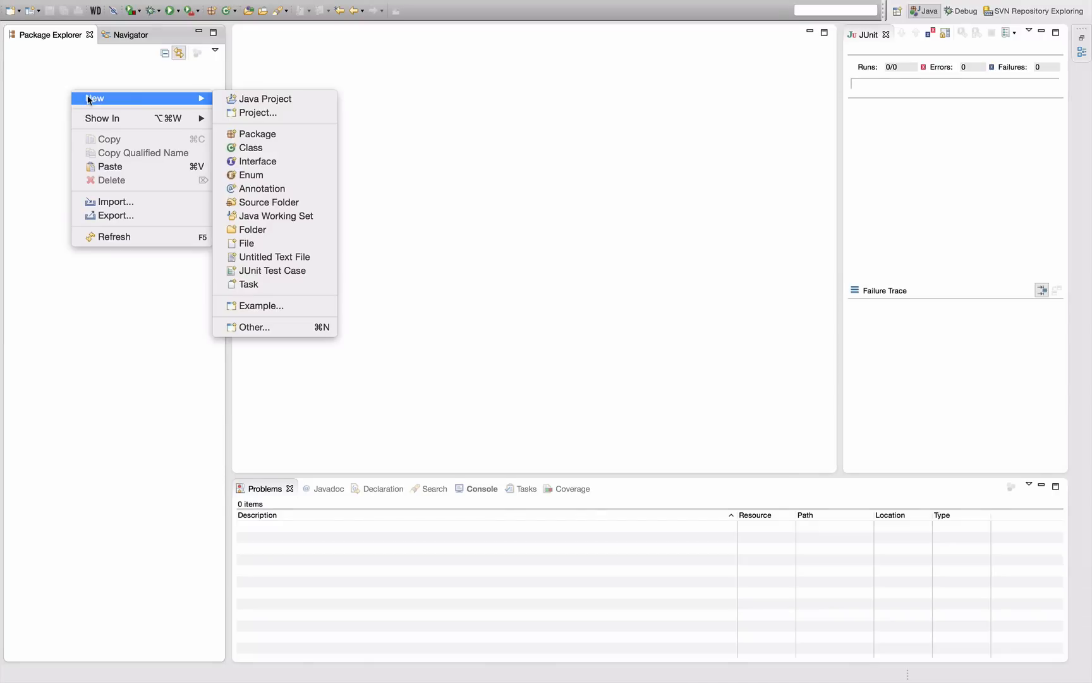
mouse_move(264, 98)
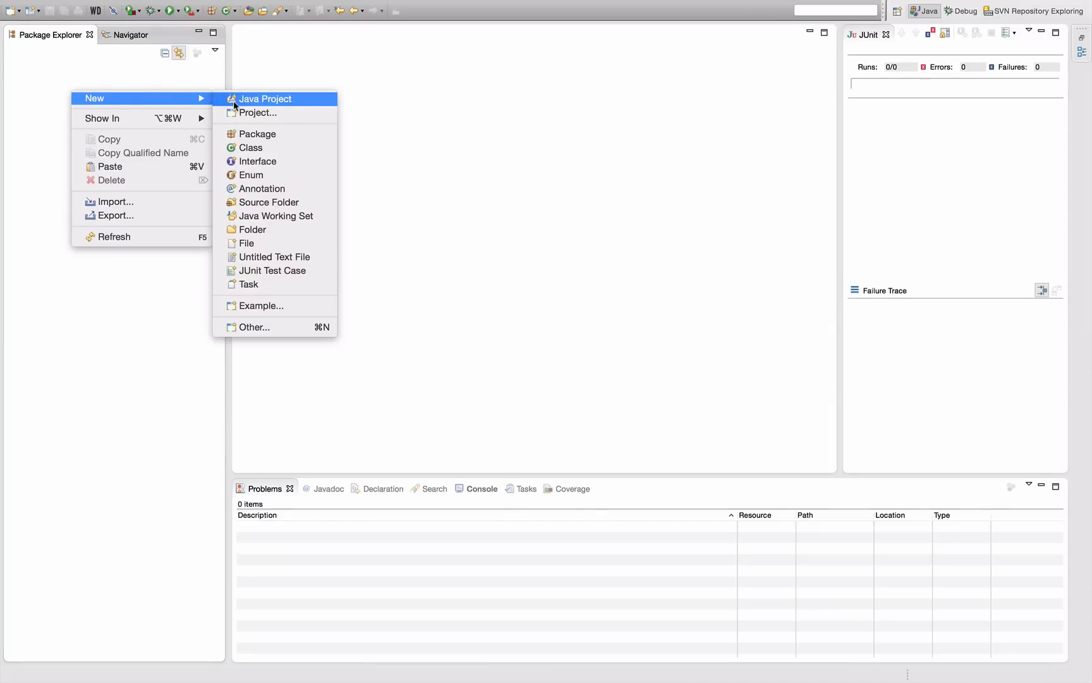
left_click(265, 98)
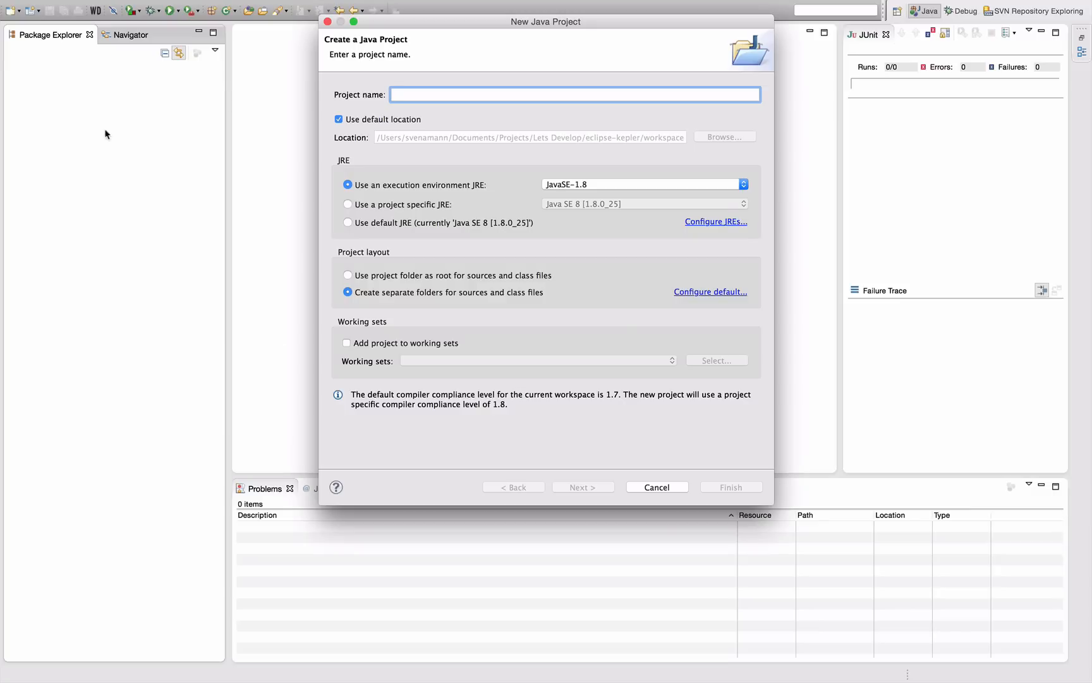
left_click(730, 486)
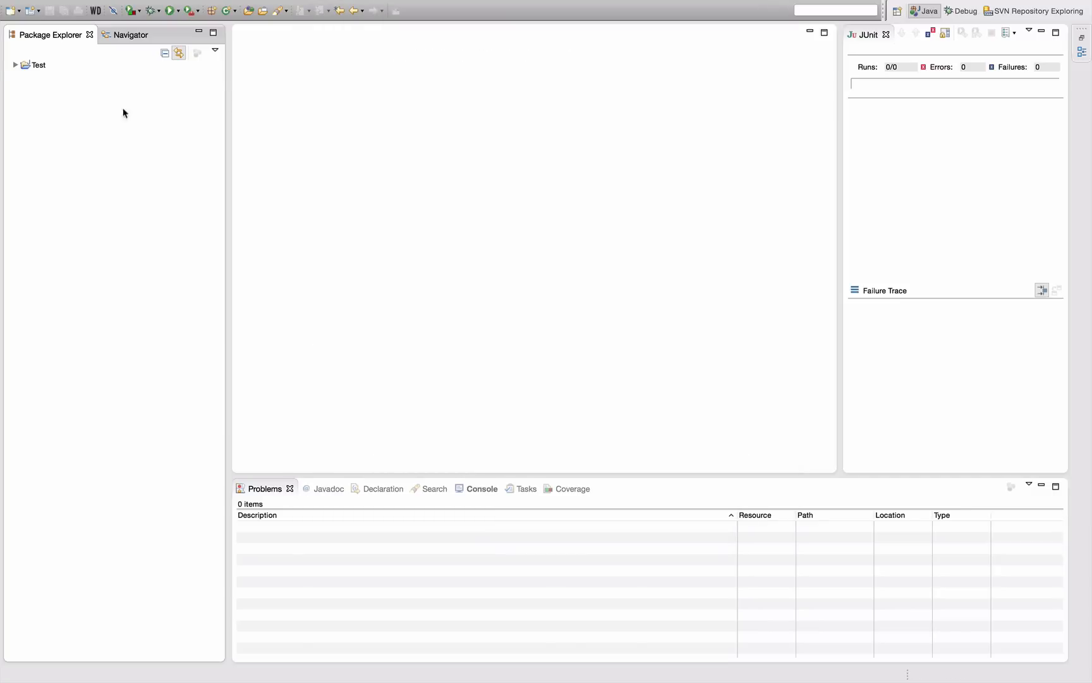
- Add the JUnit library, version JUnit 4, to the Test project's build path
right_click(38, 64)
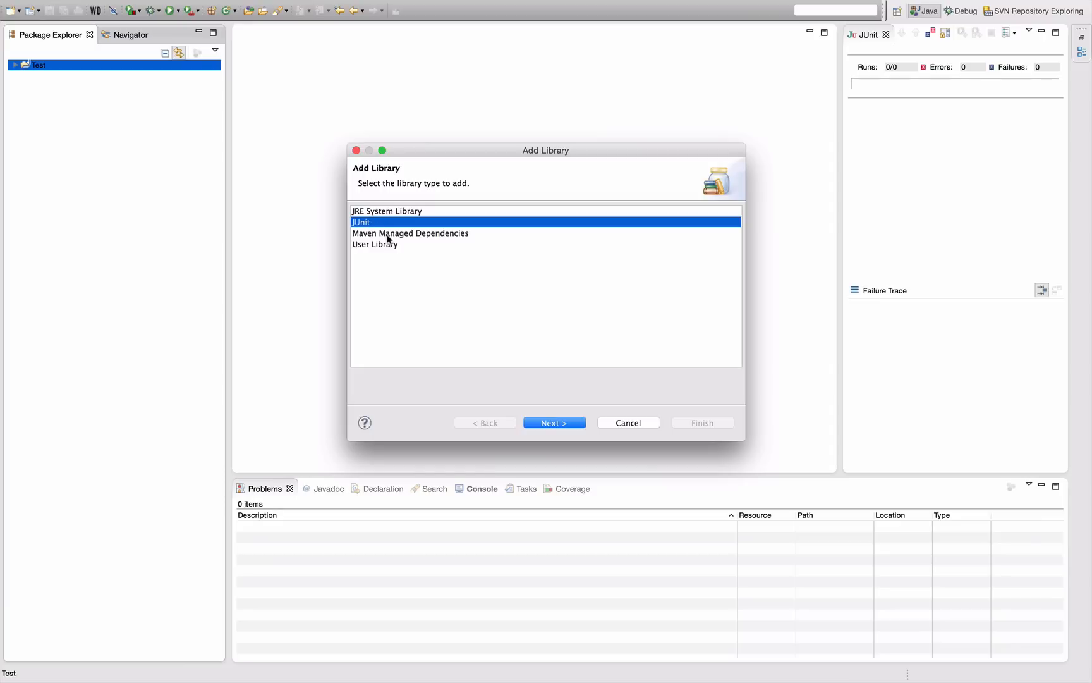
left_click(554, 422)
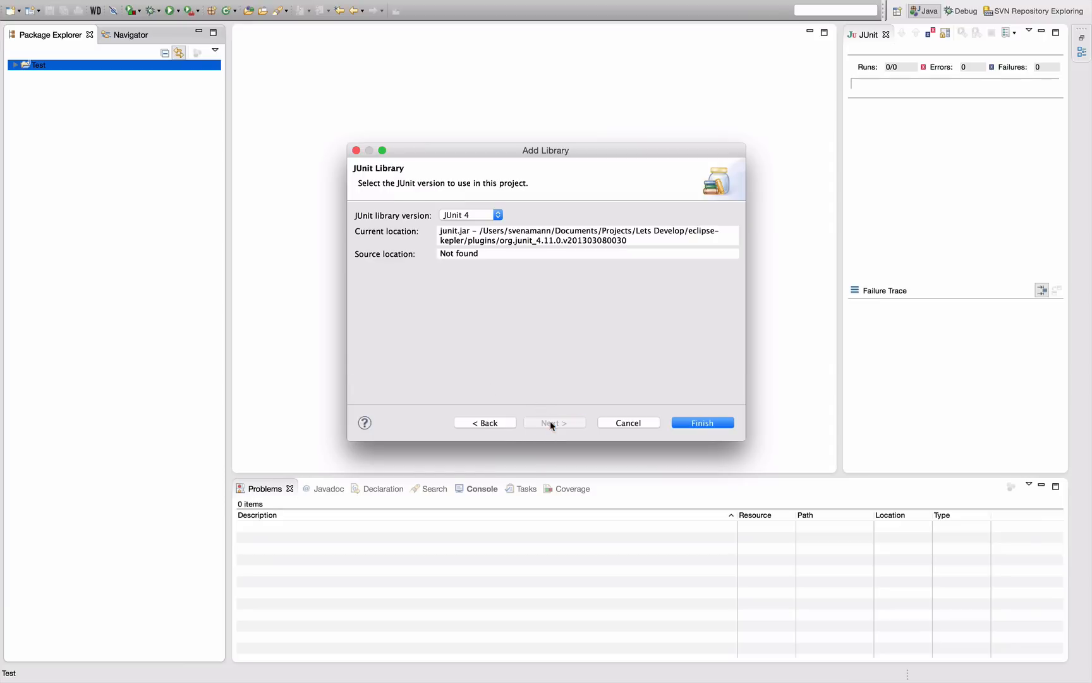
left_click(471, 214)
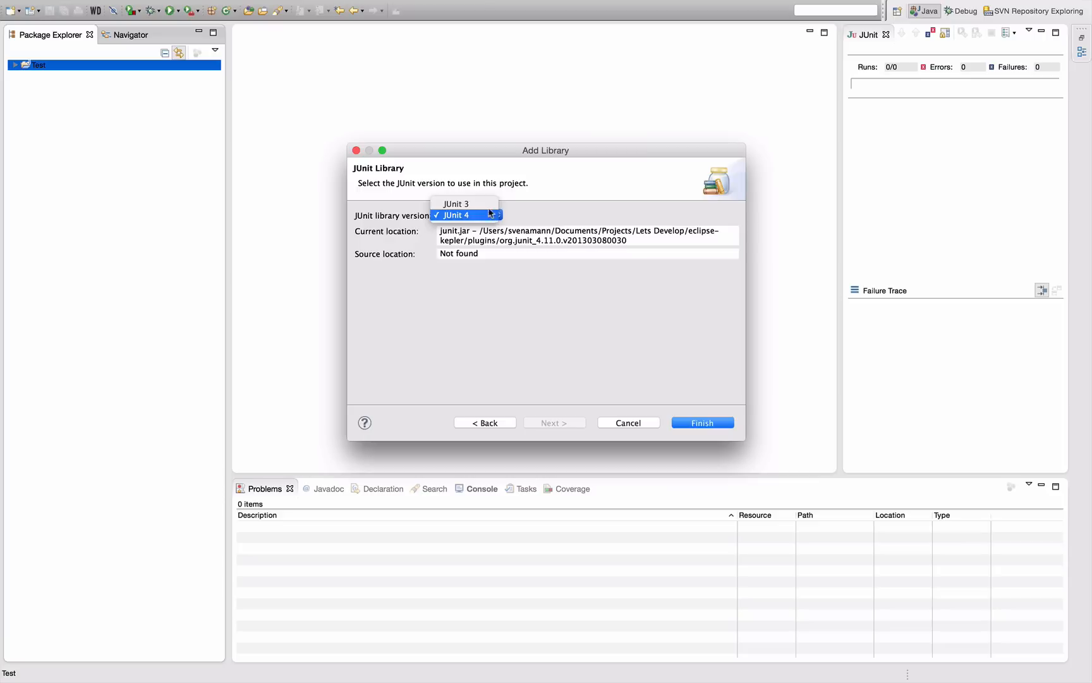
left_click(455, 214)
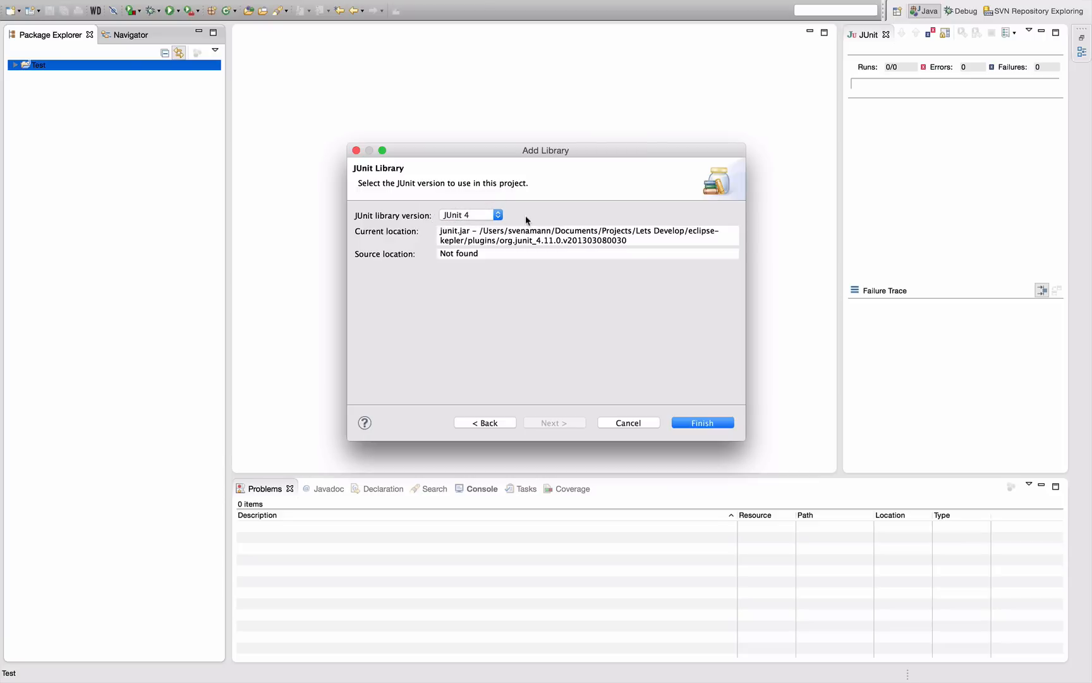
left_click(702, 422)
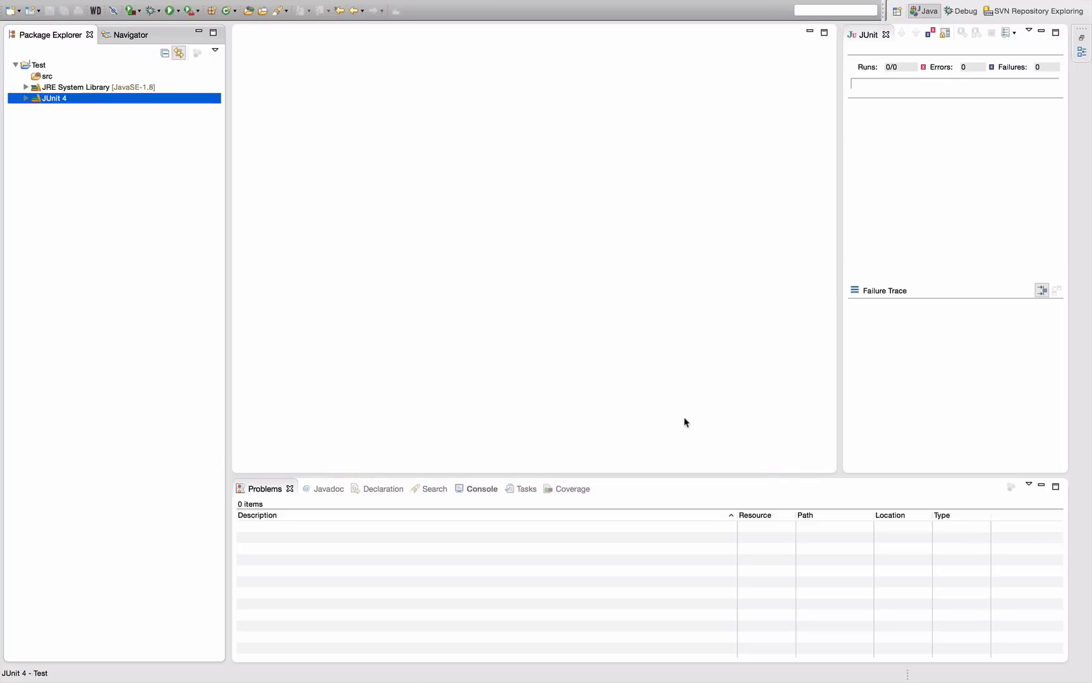
mouse_move(24, 102)
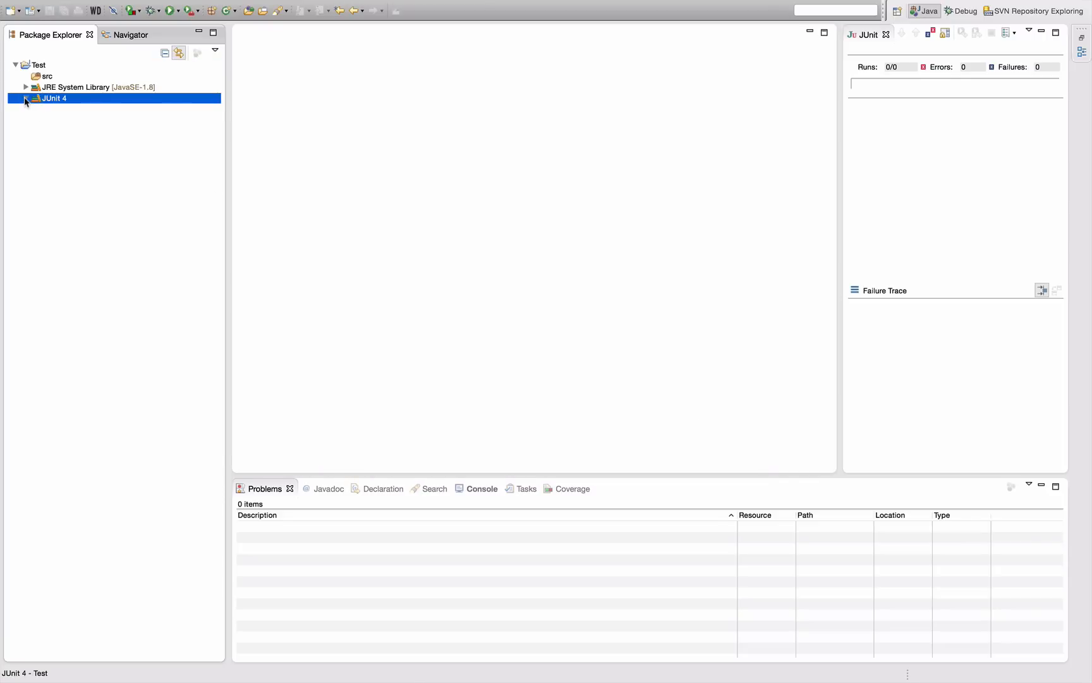
- Expand the JUnit 4 library to inspect its jar files, then collapse it
left_click(26, 98)
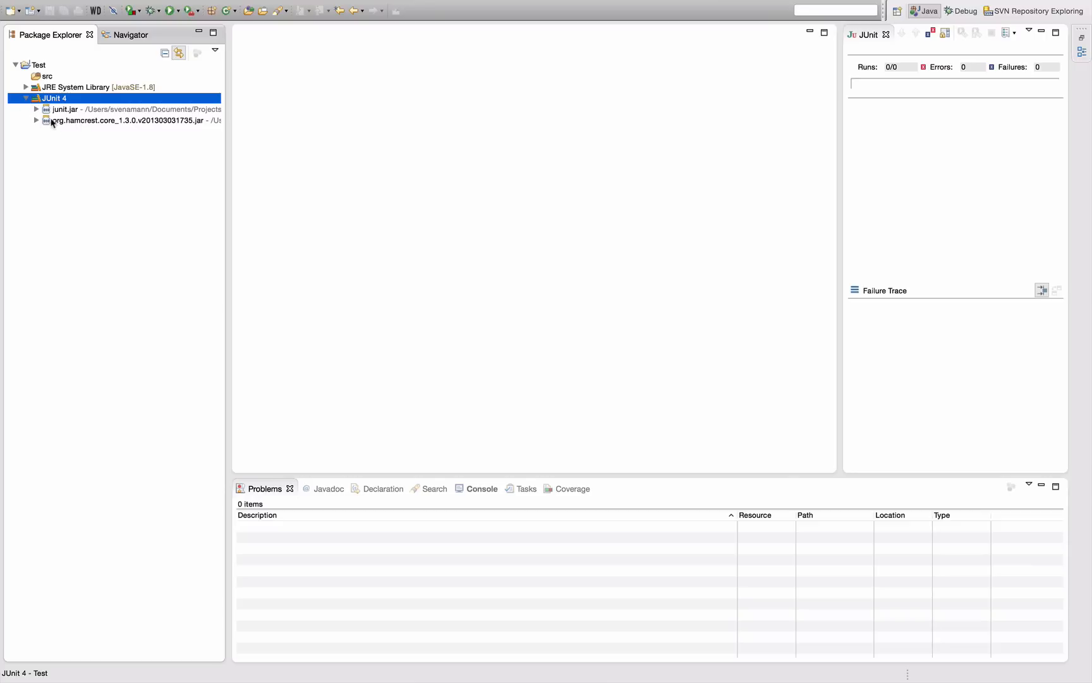
mouse_move(117, 129)
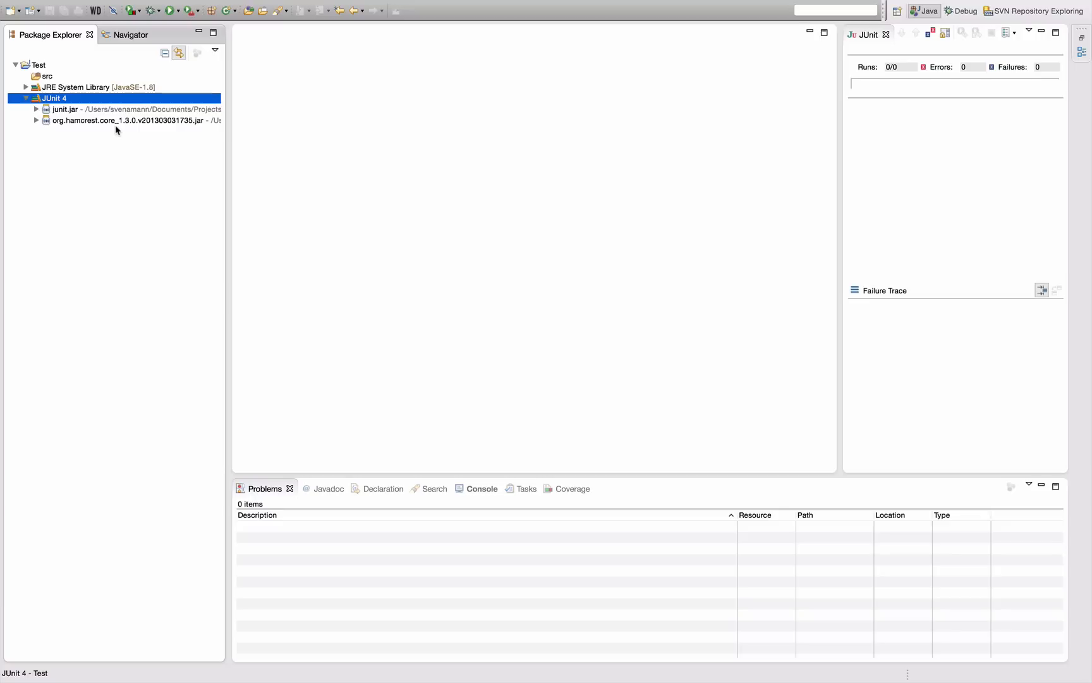
scroll("right", 3)
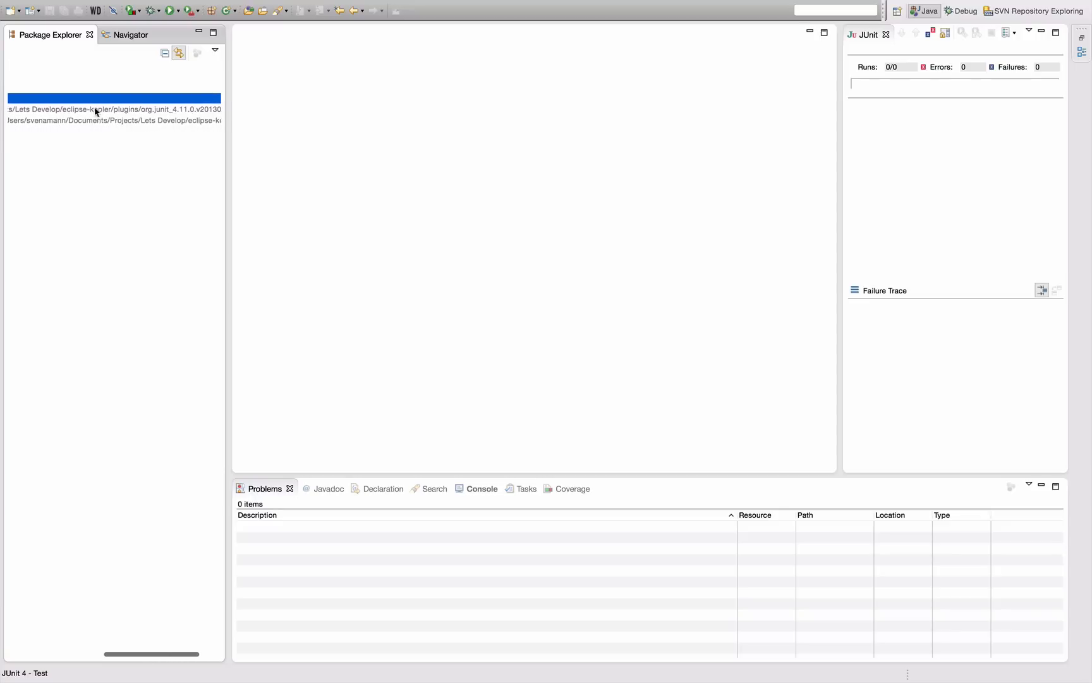
scroll("right", 3)
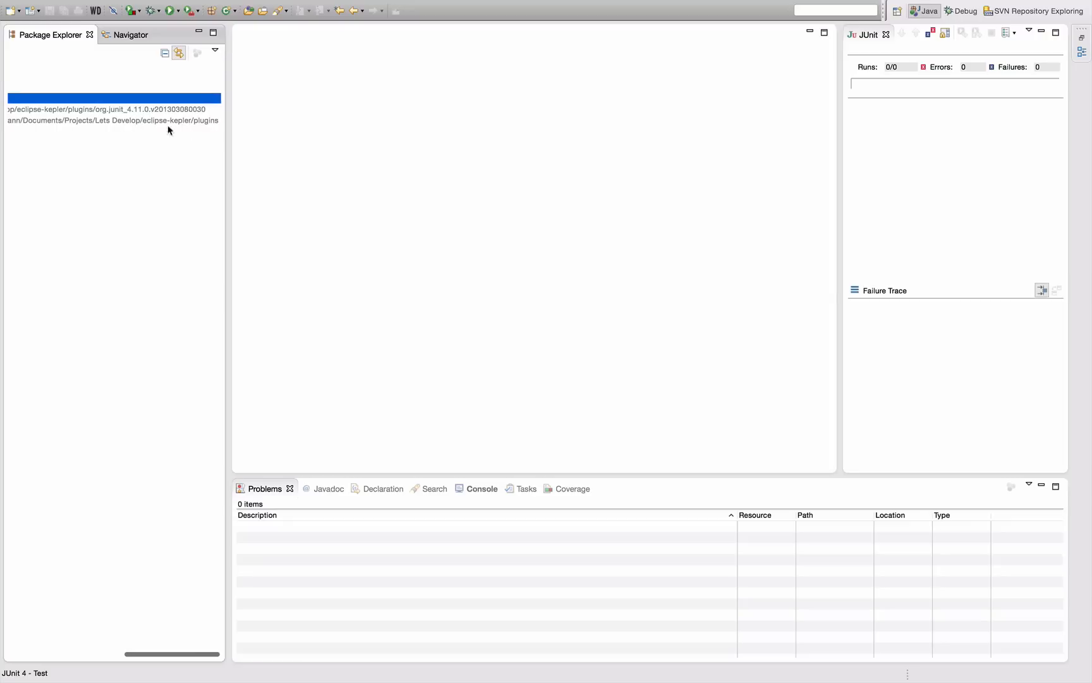
left_click(36, 98)
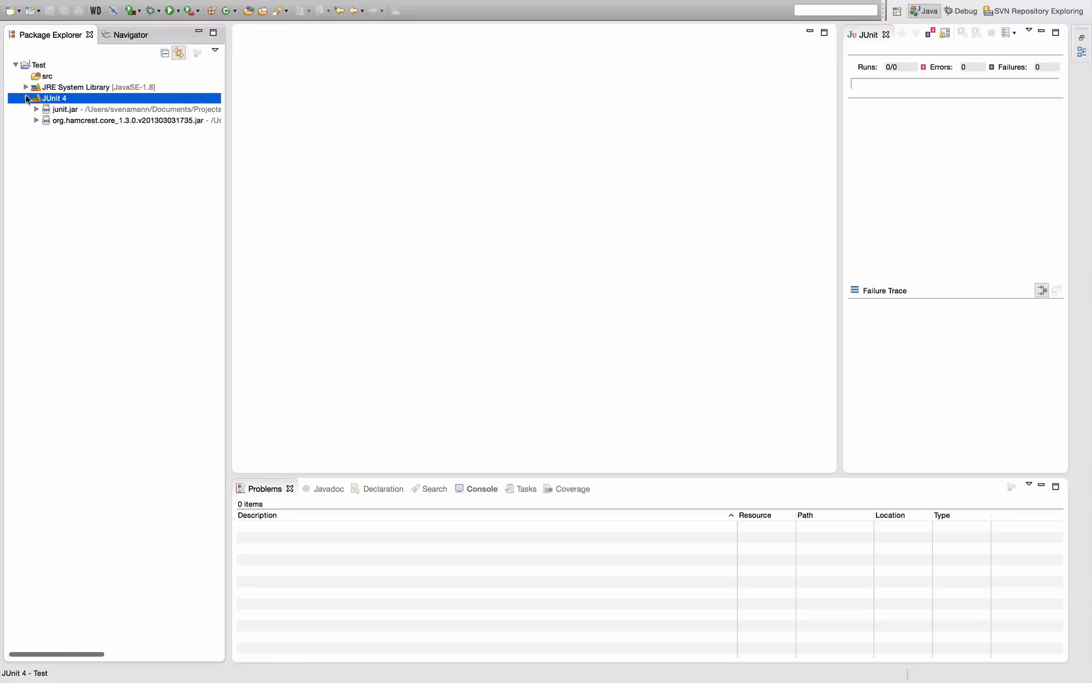
left_click(25, 98)
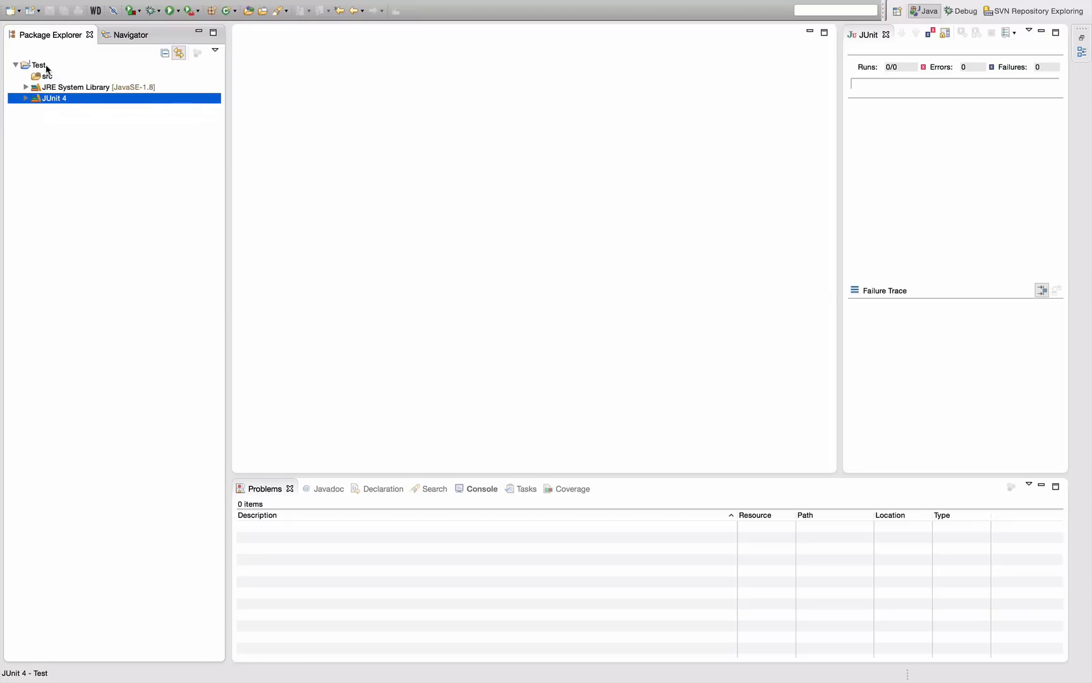
- Create a class named TestTest in the src folder
right_click(46, 76)
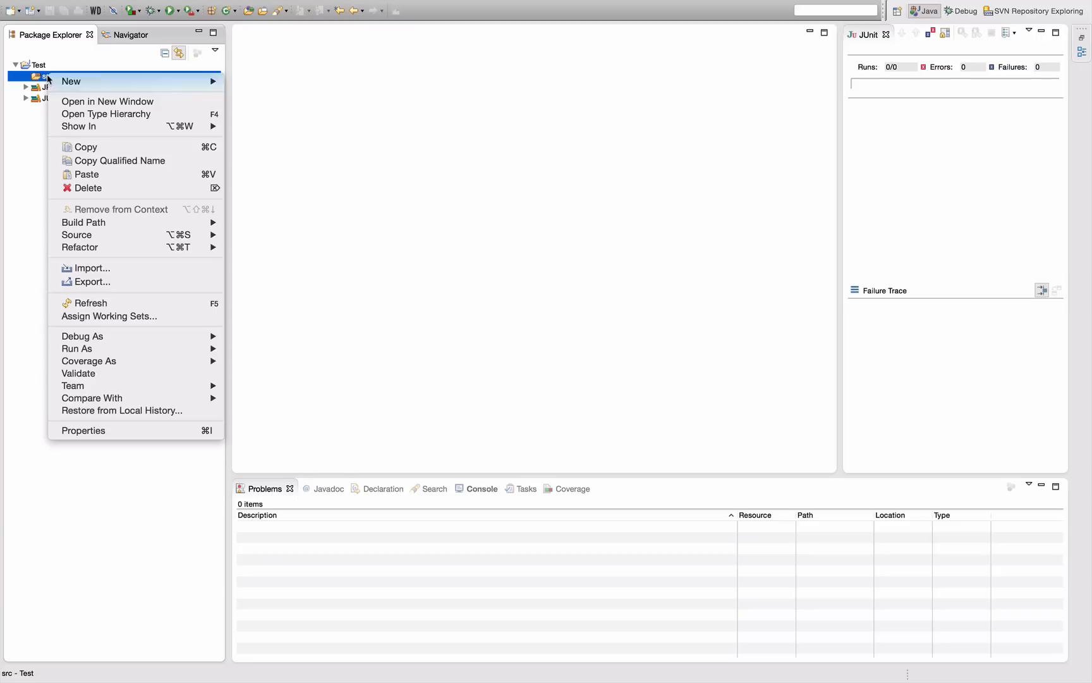
key("Escape")
type("Test")
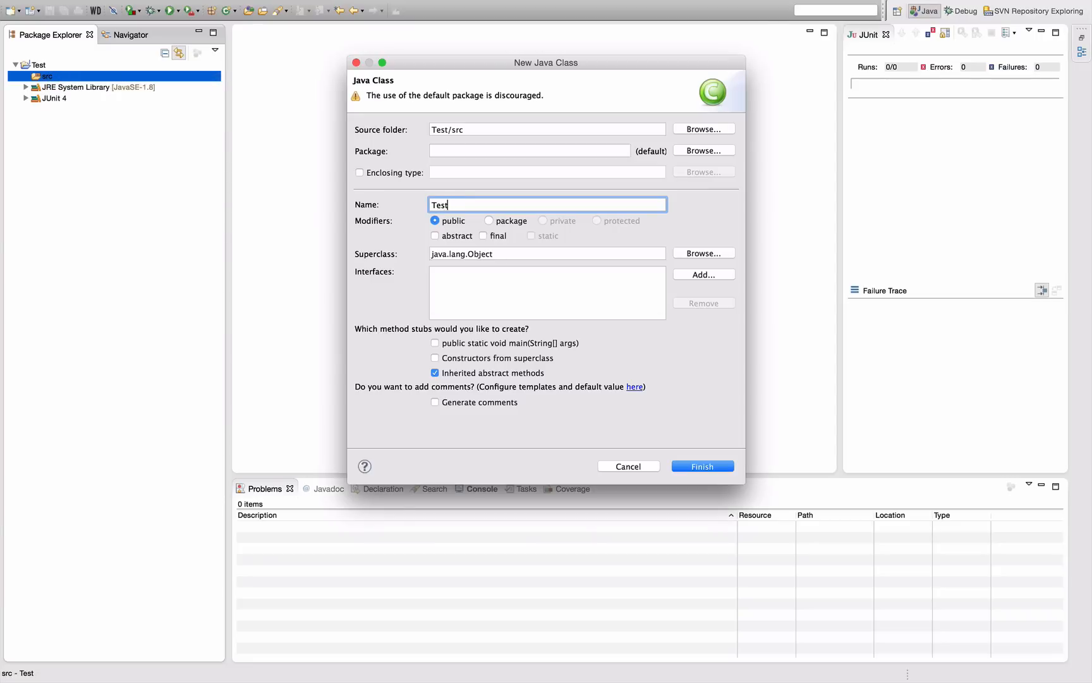
left_click(702, 465)
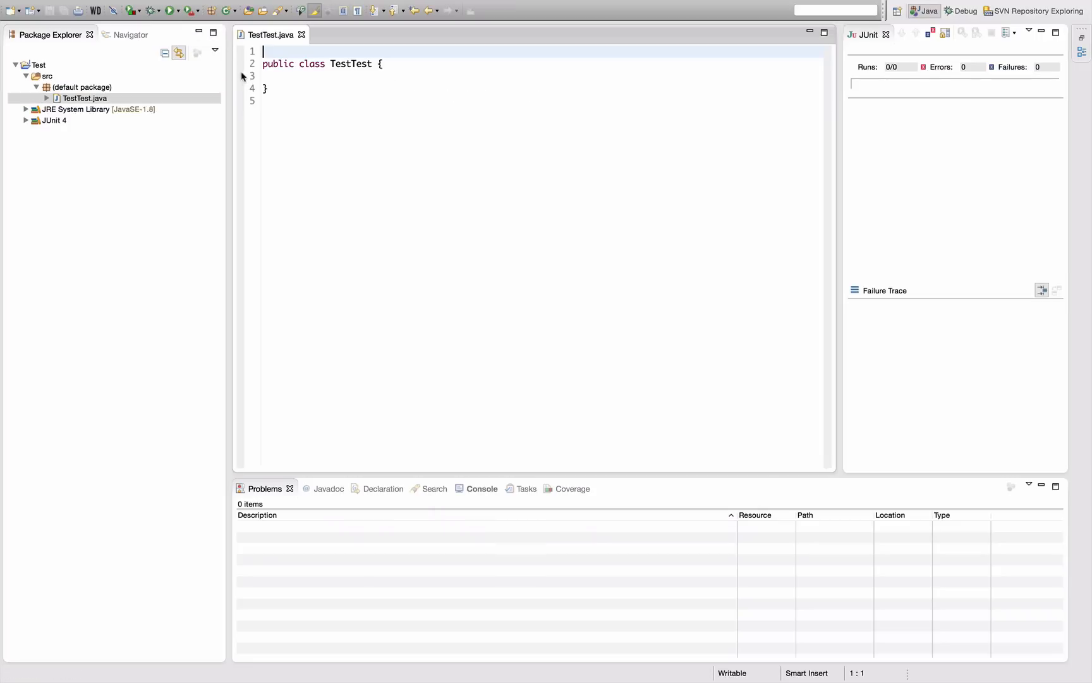
type("@Test")
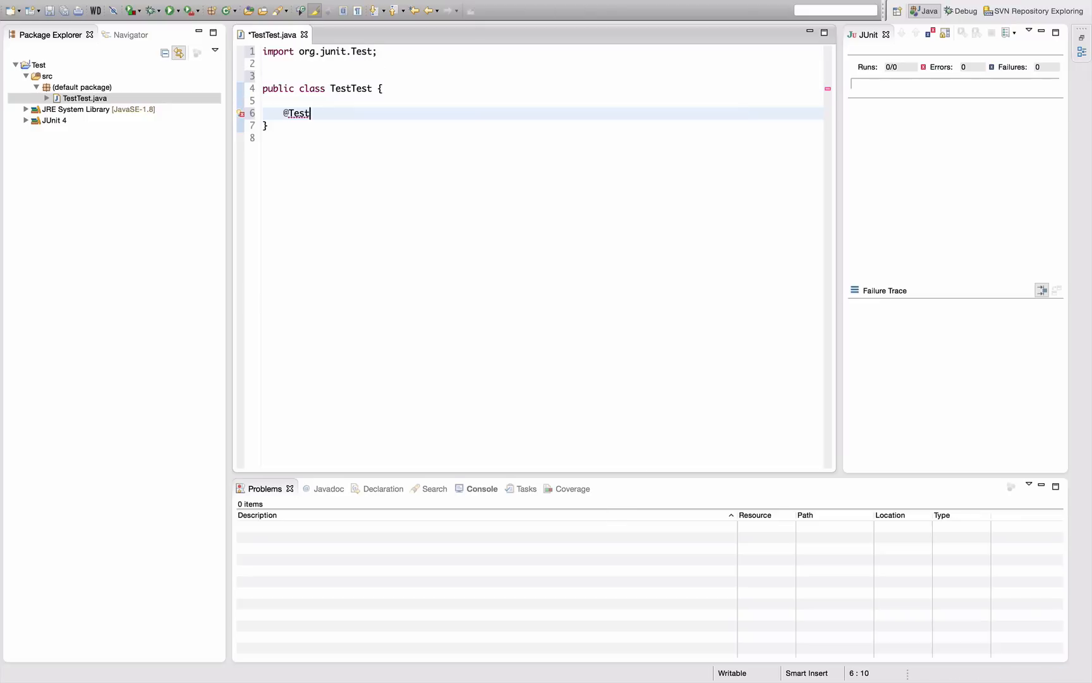
key("Return")
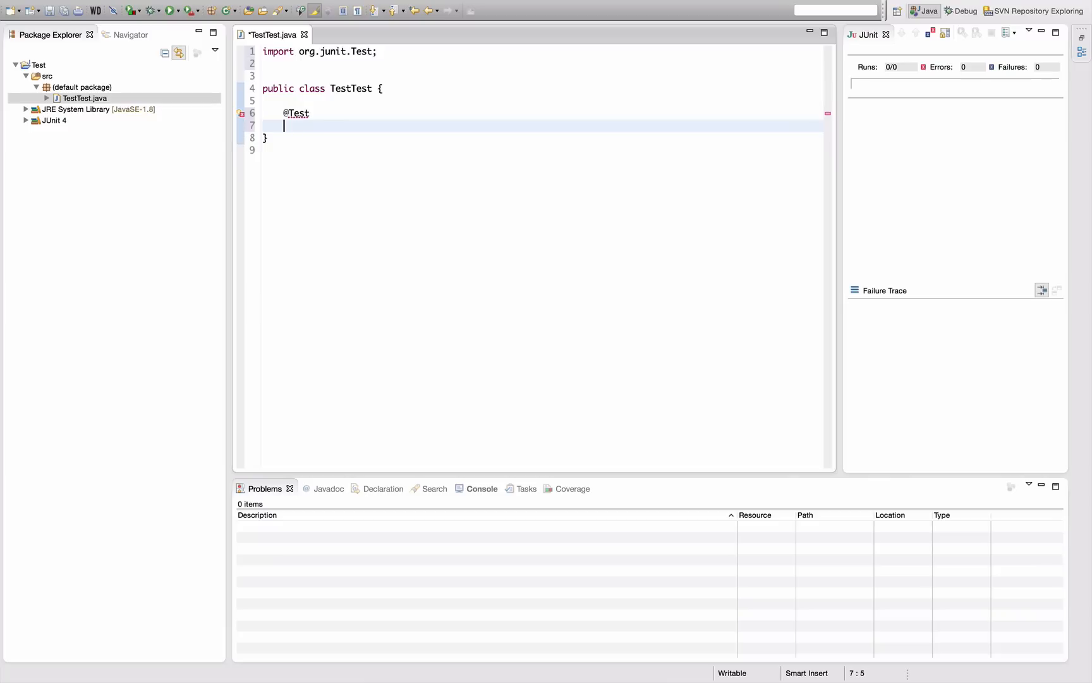
mouse_move(392, 149)
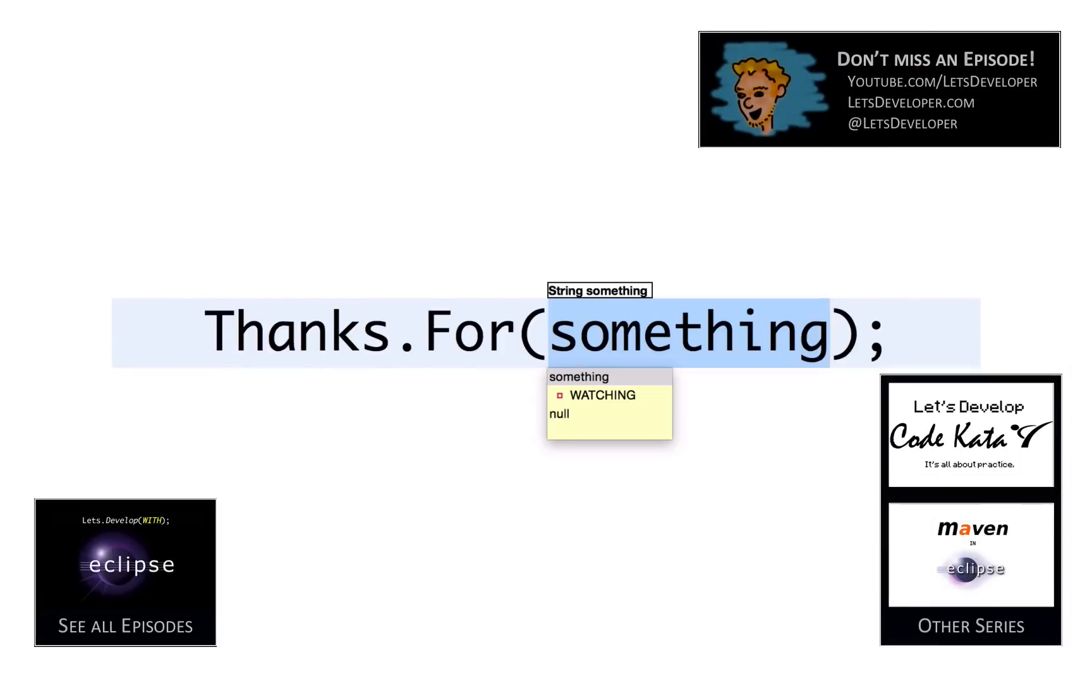
left_click(603, 395)
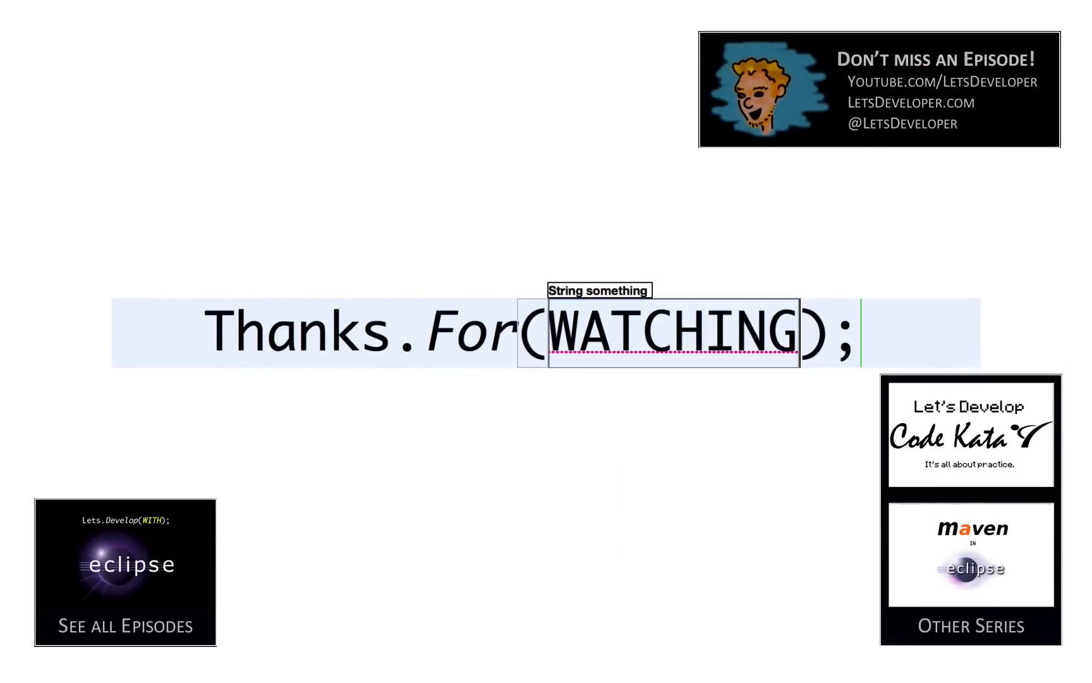